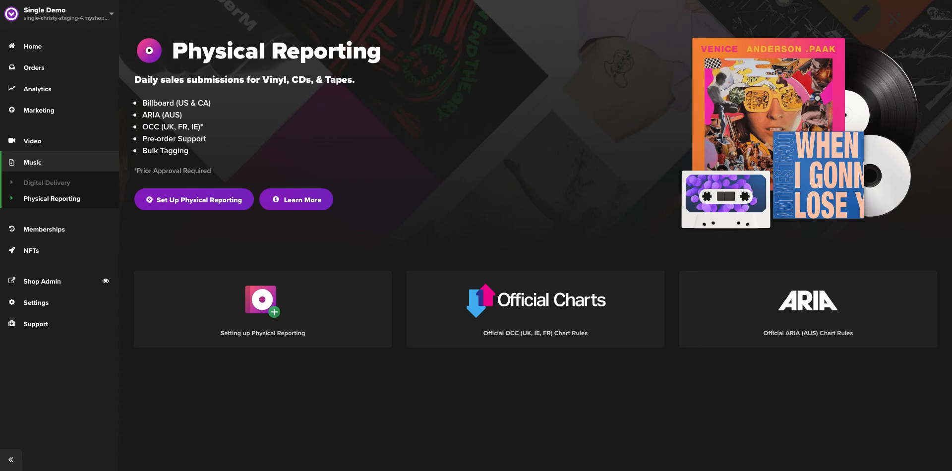
mouse_move(513, 173)
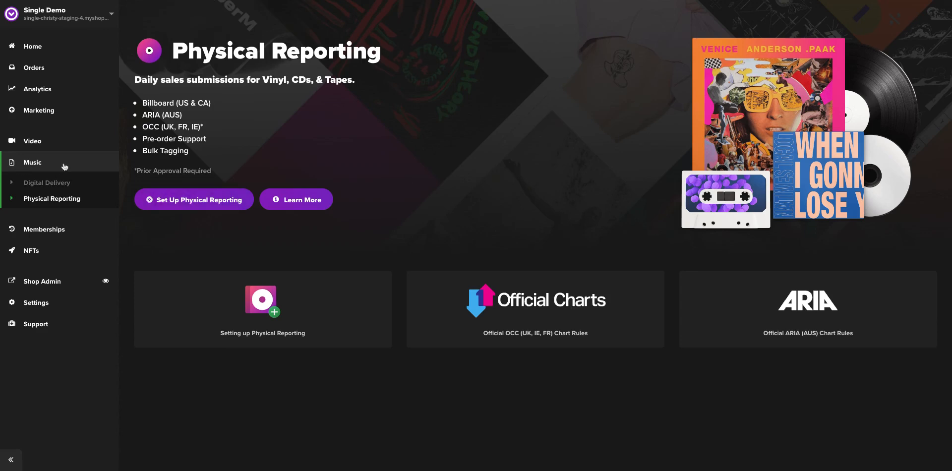
mouse_move(354, 170)
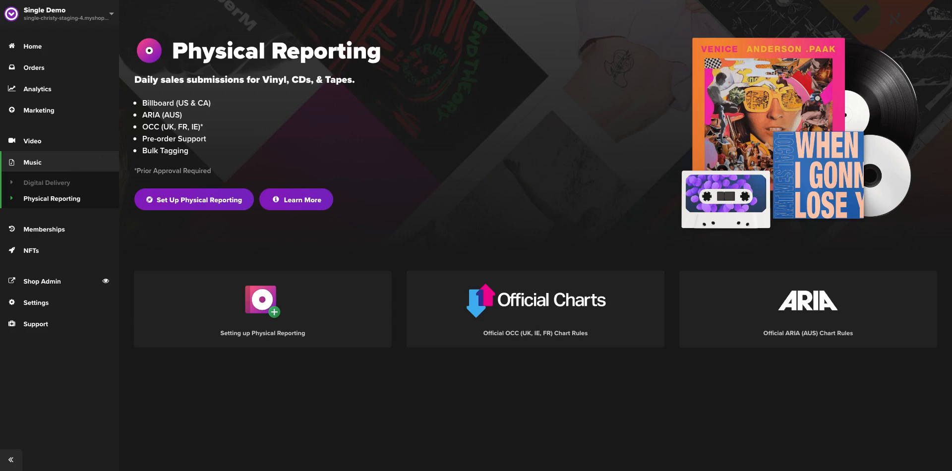
left_click(193, 199)
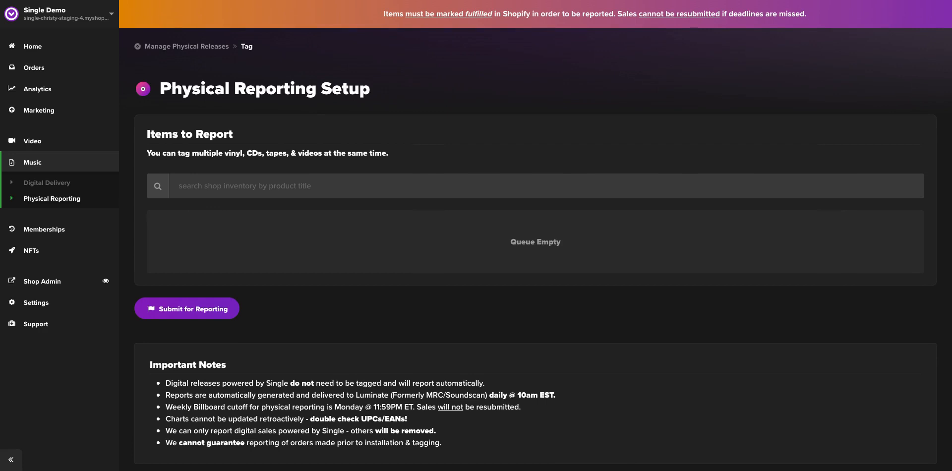
mouse_move(194, 204)
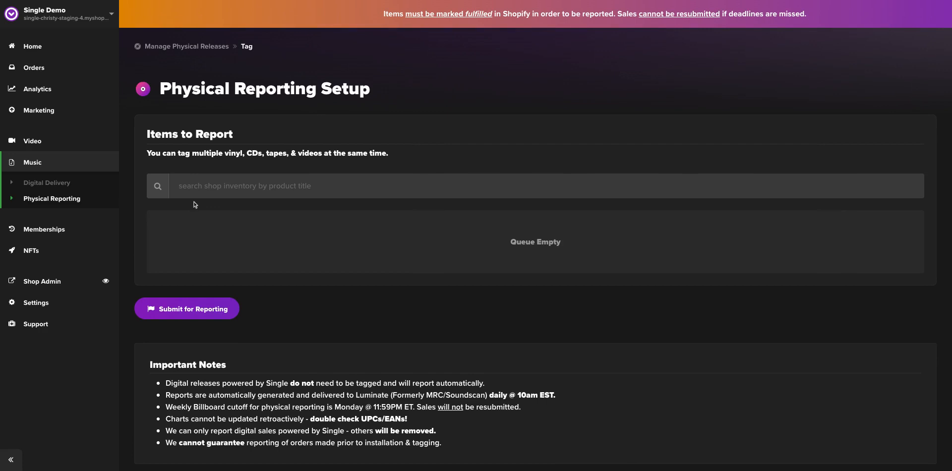
type("Vinyl")
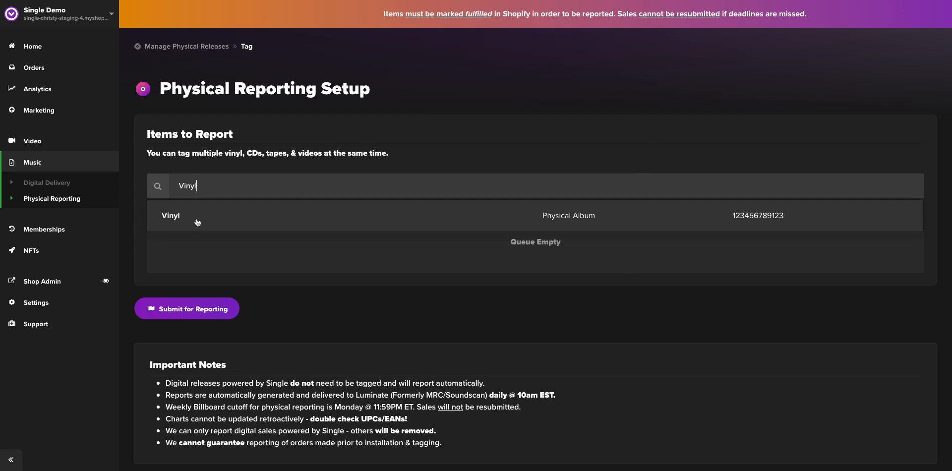
left_click(169, 215)
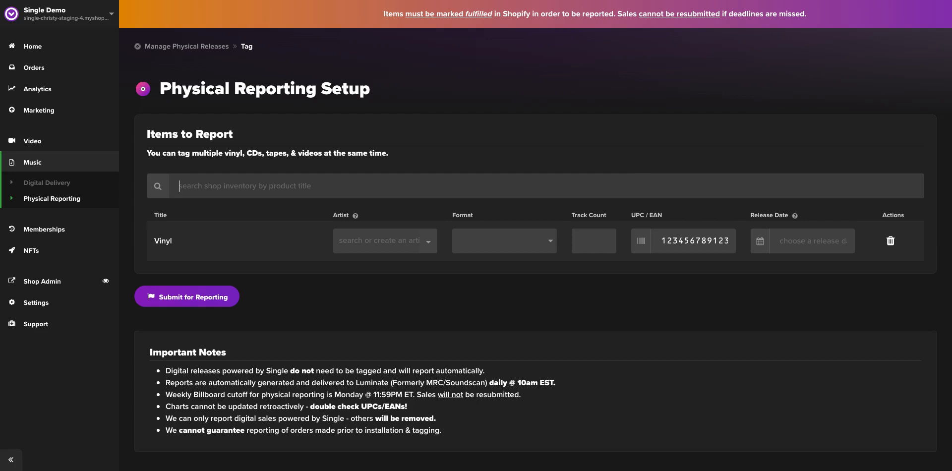
Step: Fill the Vinyl row with artist Demo Artist, format Vinyl and track count 12
left_click(380, 240)
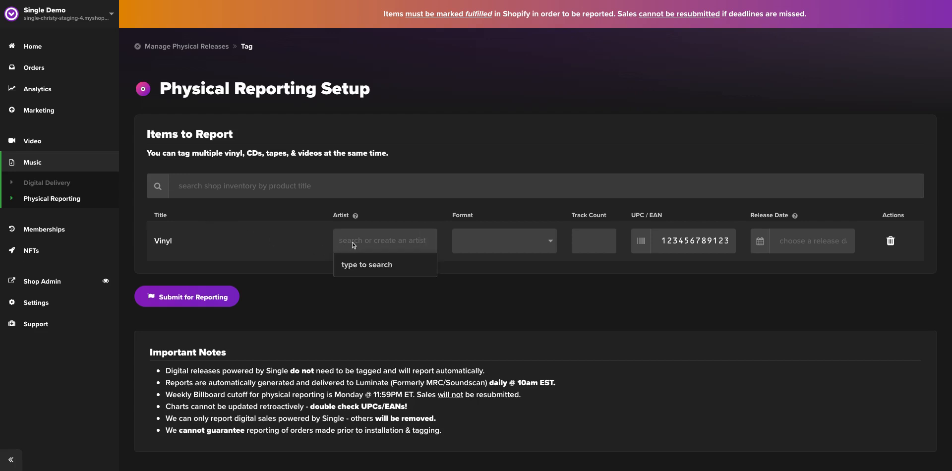
type("Demo Artist")
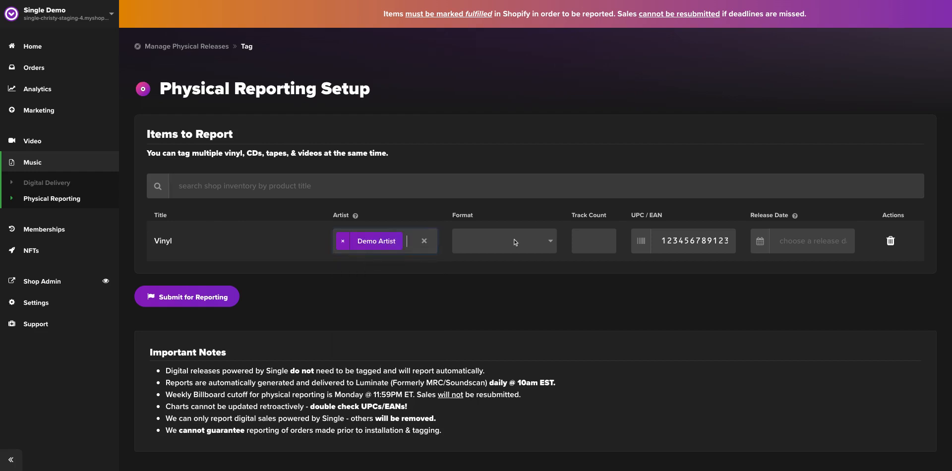
left_click(503, 239)
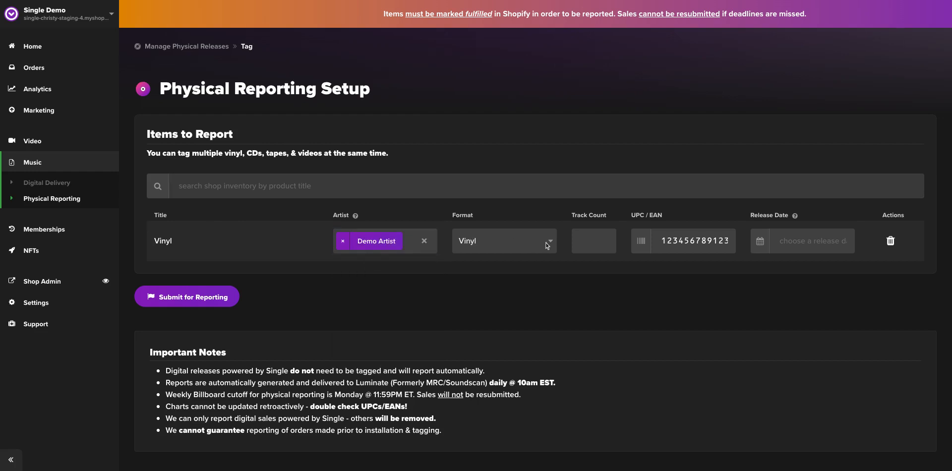
left_click(593, 240)
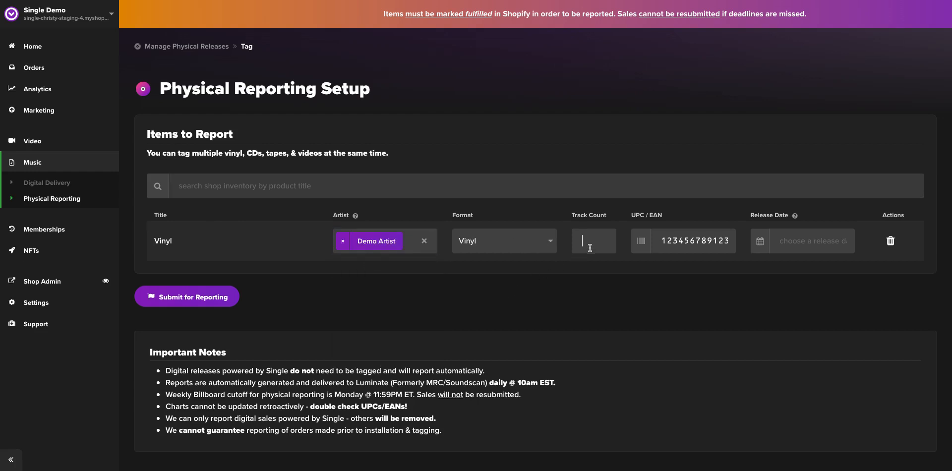
type("12")
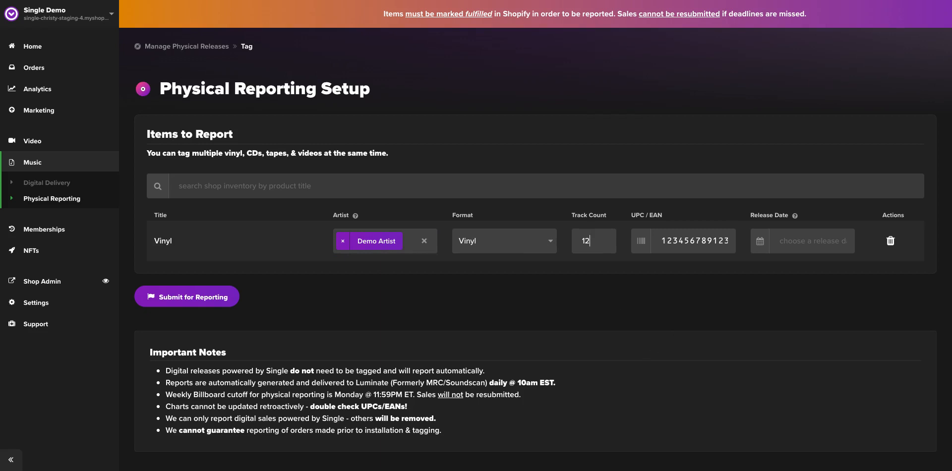
mouse_move(693, 259)
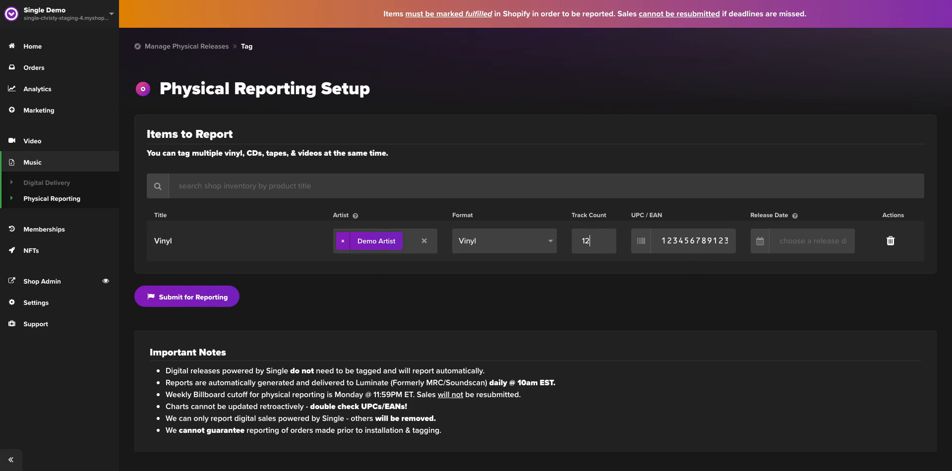
mouse_move(702, 261)
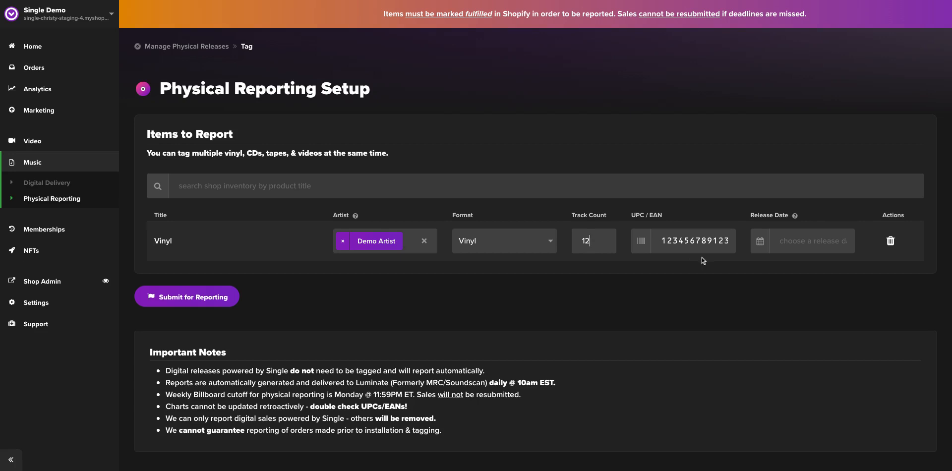
Step: Date the Vinyl release Sep 29, 2023 and submit it for reporting so it shows as Active
left_click(809, 240)
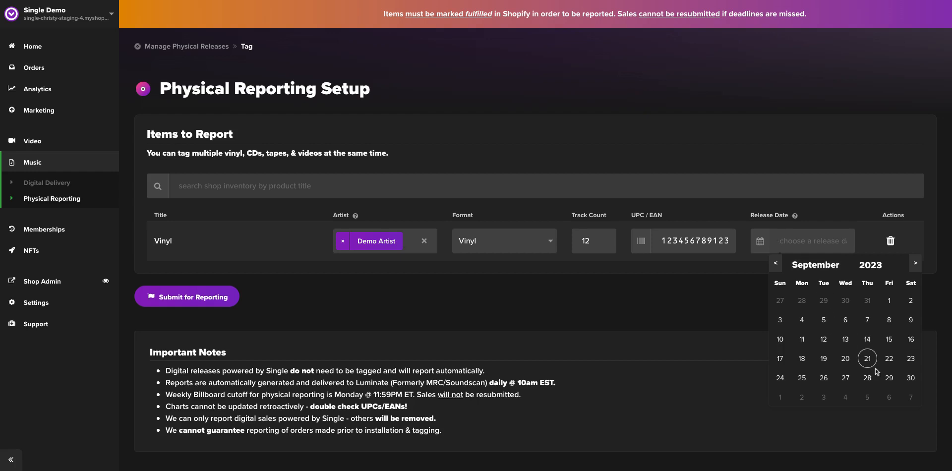
left_click(888, 378)
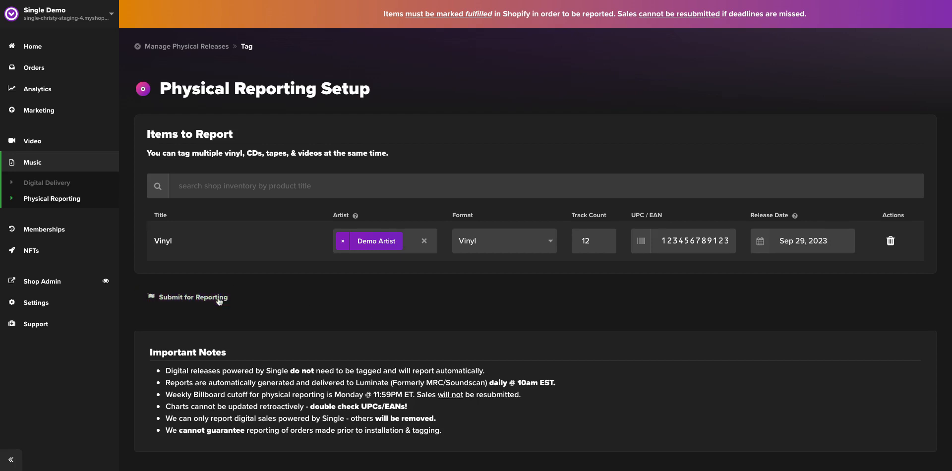
left_click(194, 296)
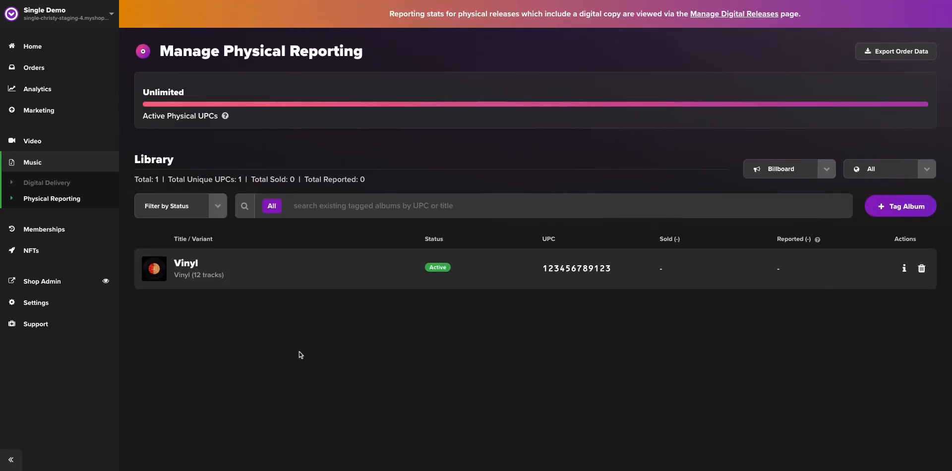